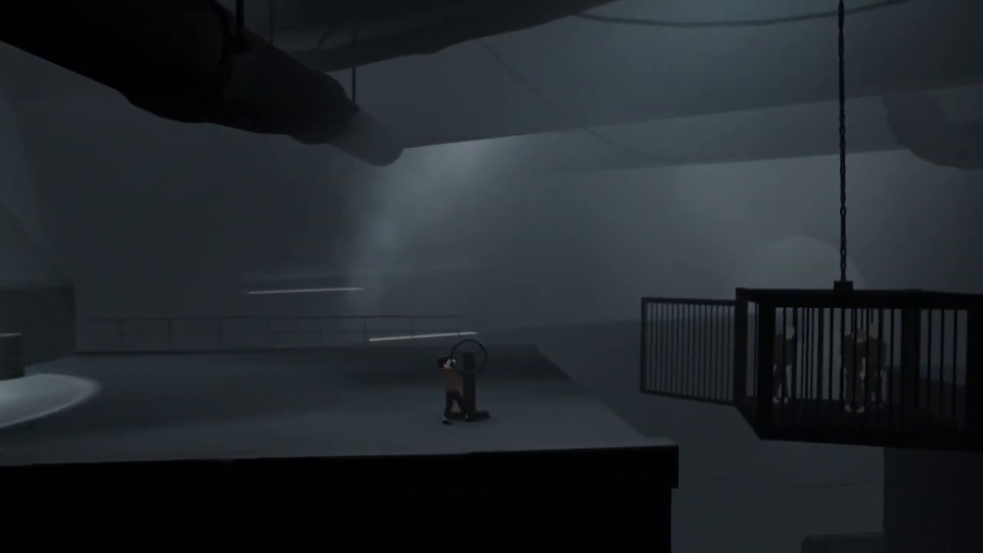
key(right)
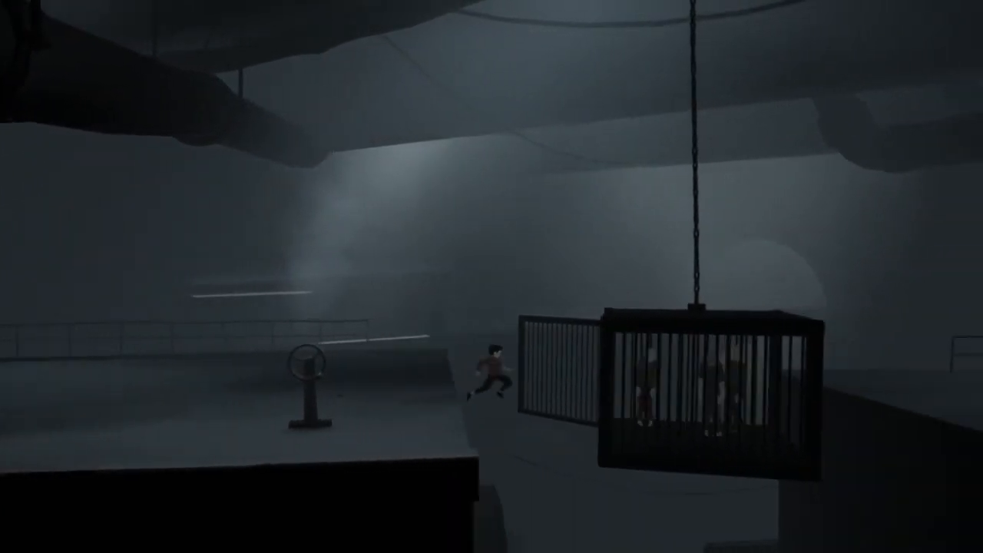